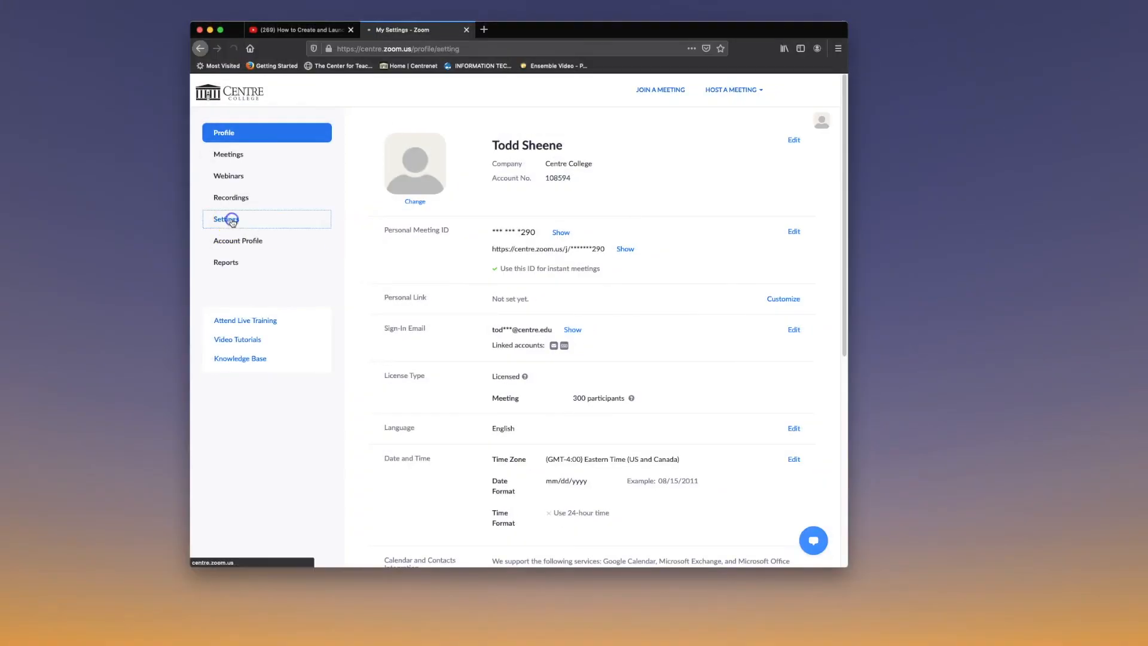
- Enable the Polling toggle in the account's meeting settings
{"action": "left_click", "coordinate": [226, 219]}
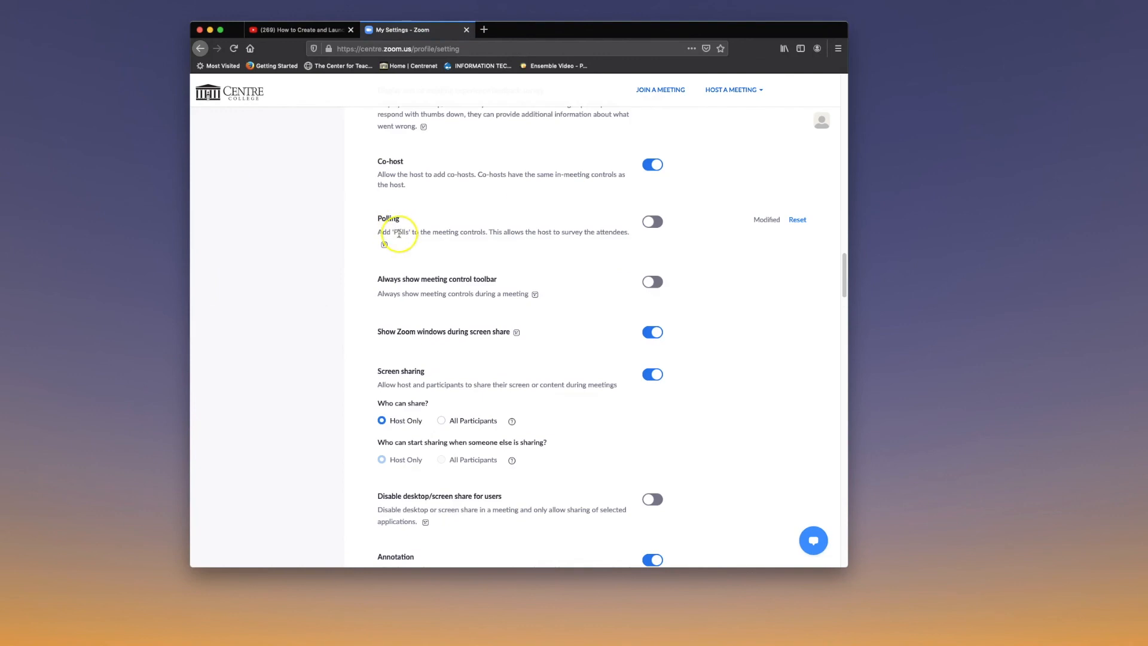
{"action": "mouse_move", "coordinate": [641, 238]}
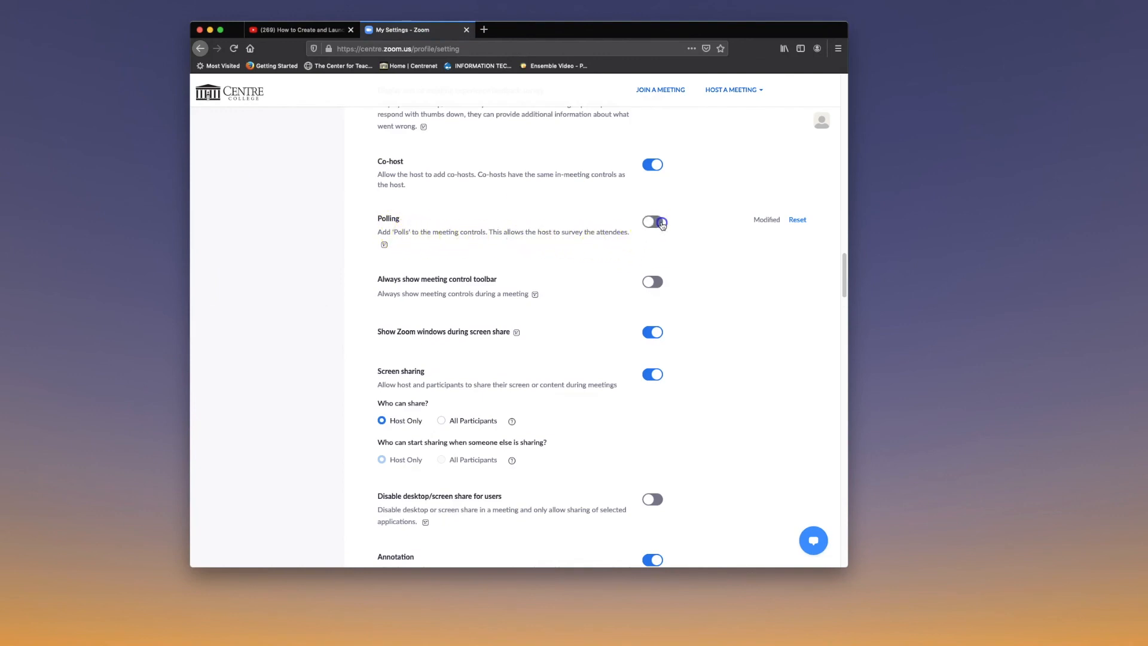
{"action": "left_click", "coordinate": [650, 221]}
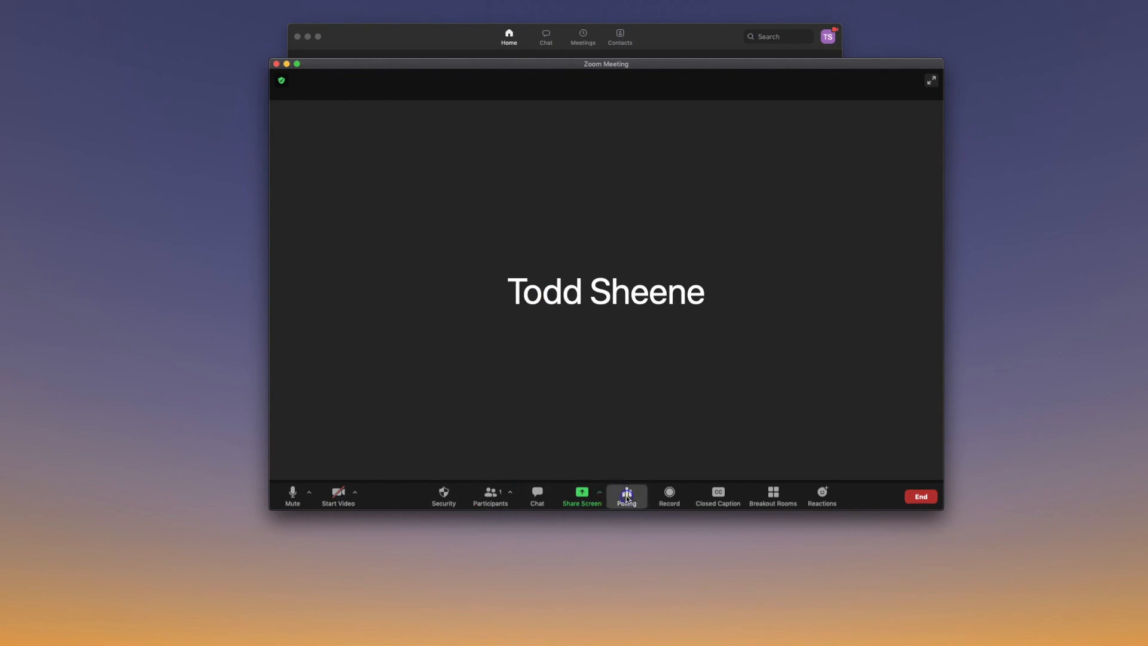
- Show the meeting's Polls window, still empty with Poll 1
{"action": "left_click", "coordinate": [626, 495]}
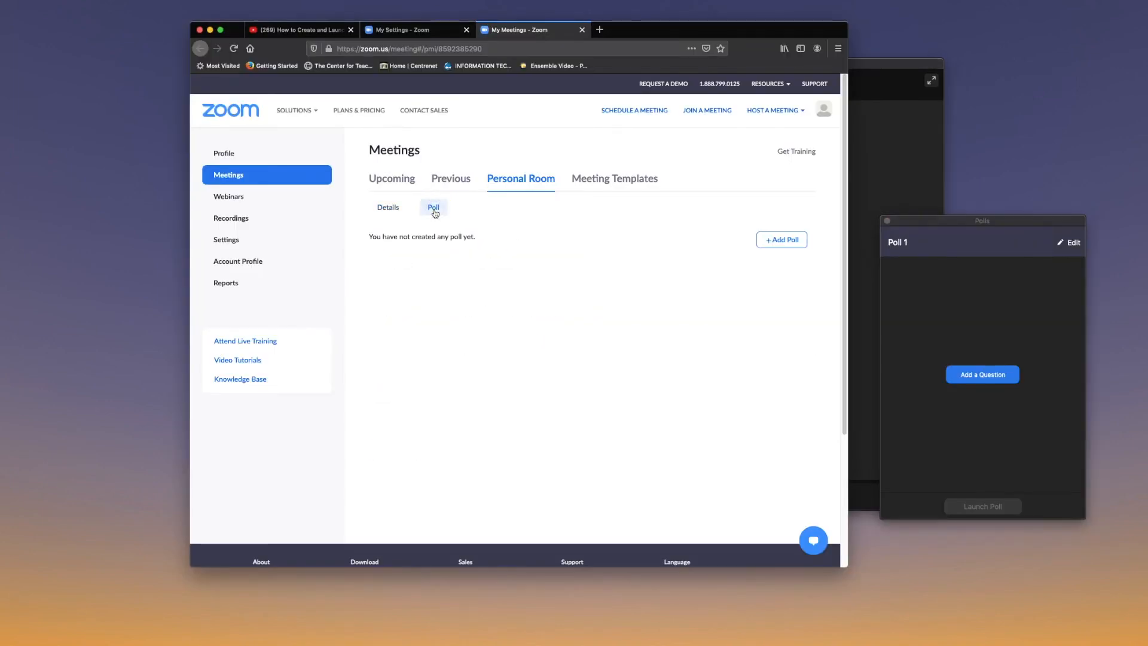
{"action": "mouse_move", "coordinate": [781, 239]}
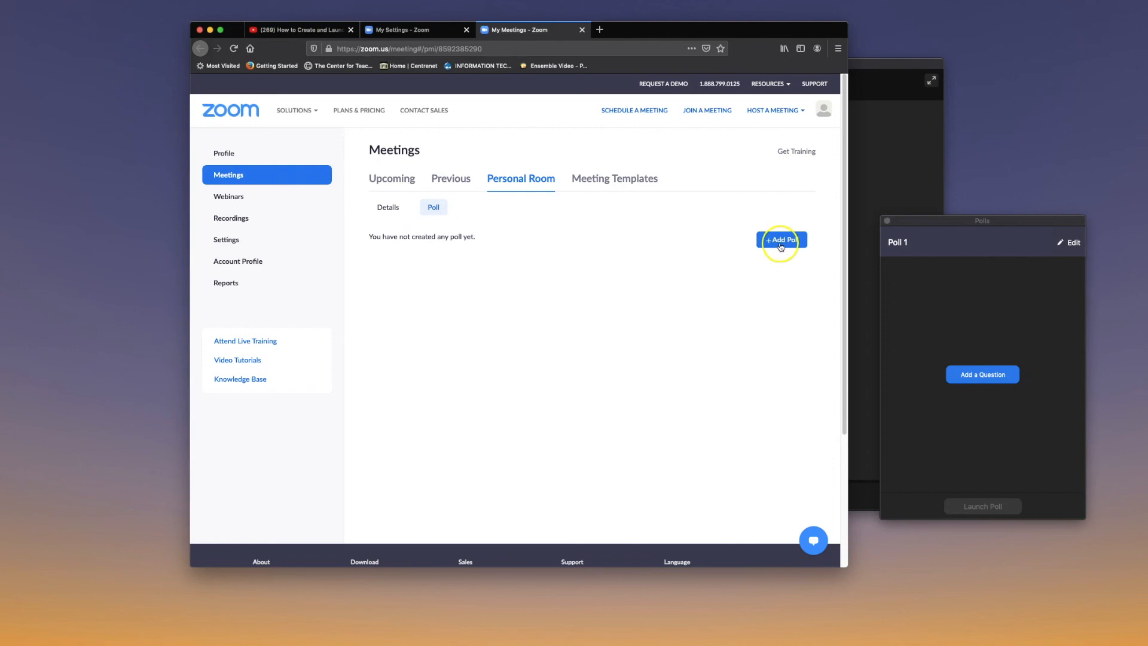
- Add a new poll 'Your favorite subject?' with answer options Science and Math
{"action": "left_click", "coordinate": [780, 241]}
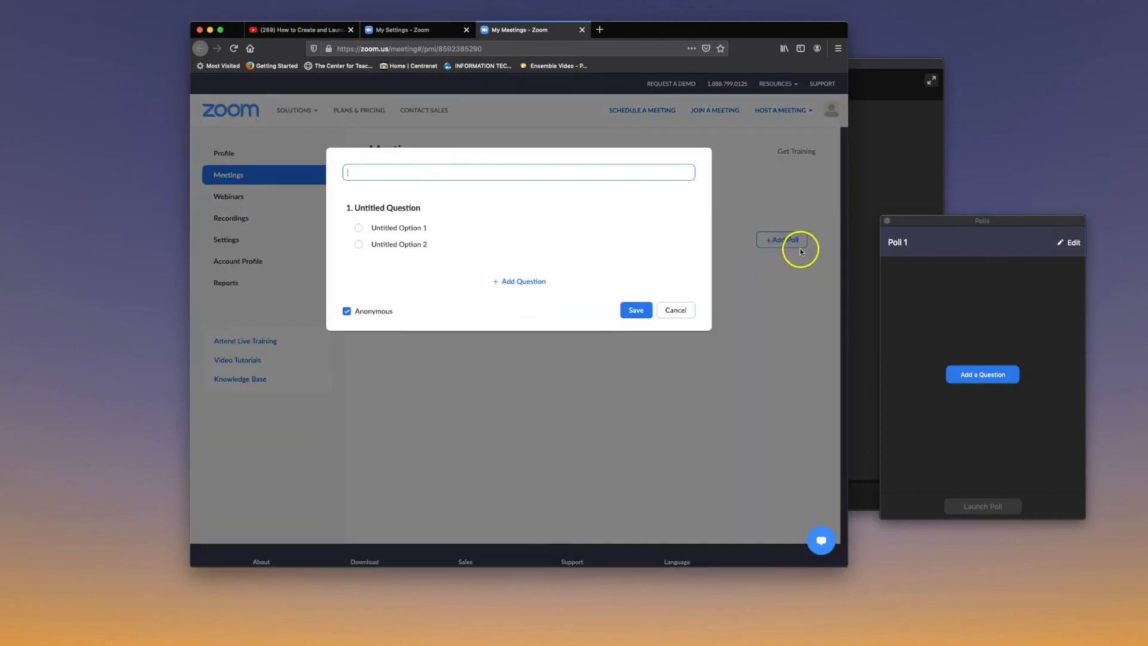
{"action": "type", "text": "Your favorite subject?"}
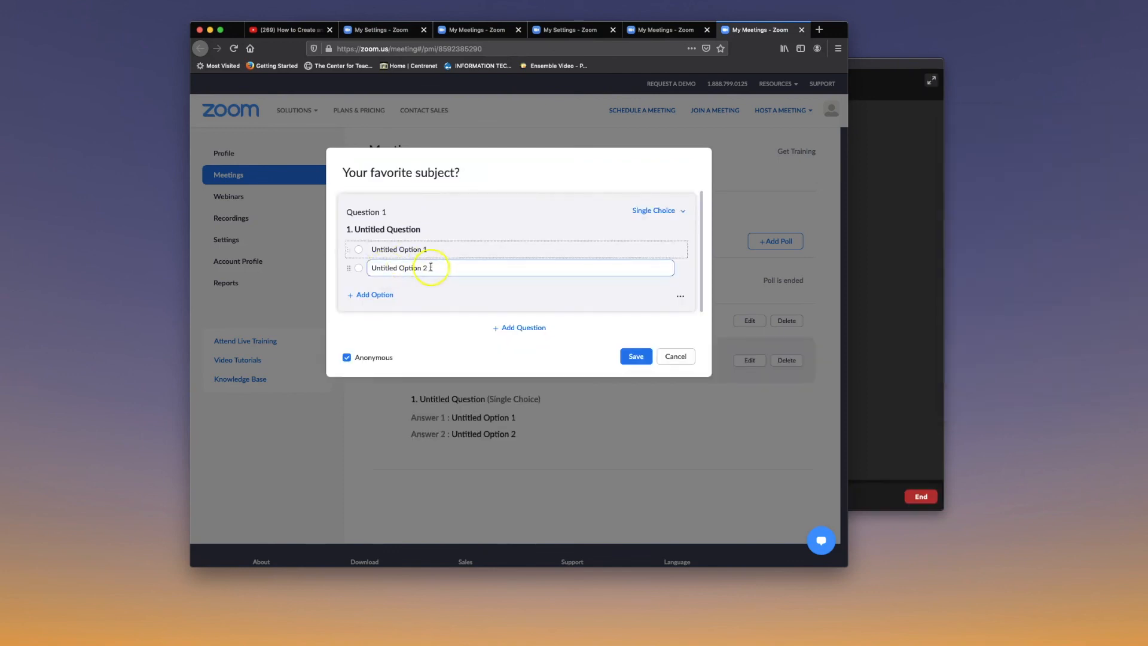
{"action": "type", "text": "Math"}
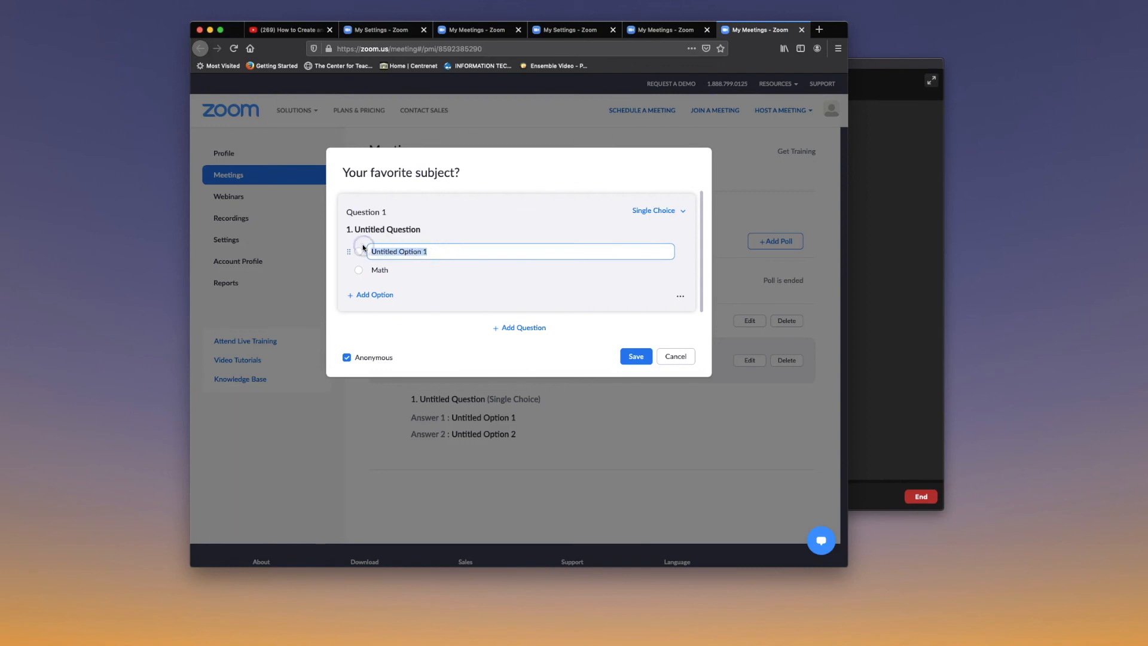
{"action": "type", "text": "Science"}
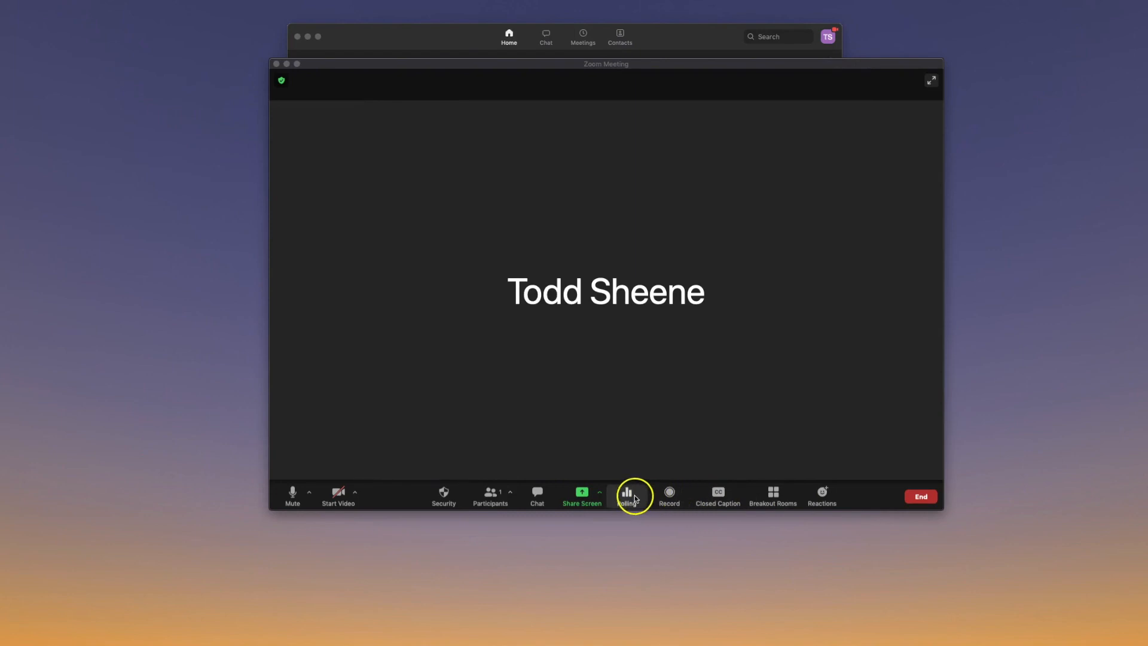
- Select Poll 3 'Your favorite subject?' in the meeting's Polls window
{"action": "left_click", "coordinate": [625, 495]}
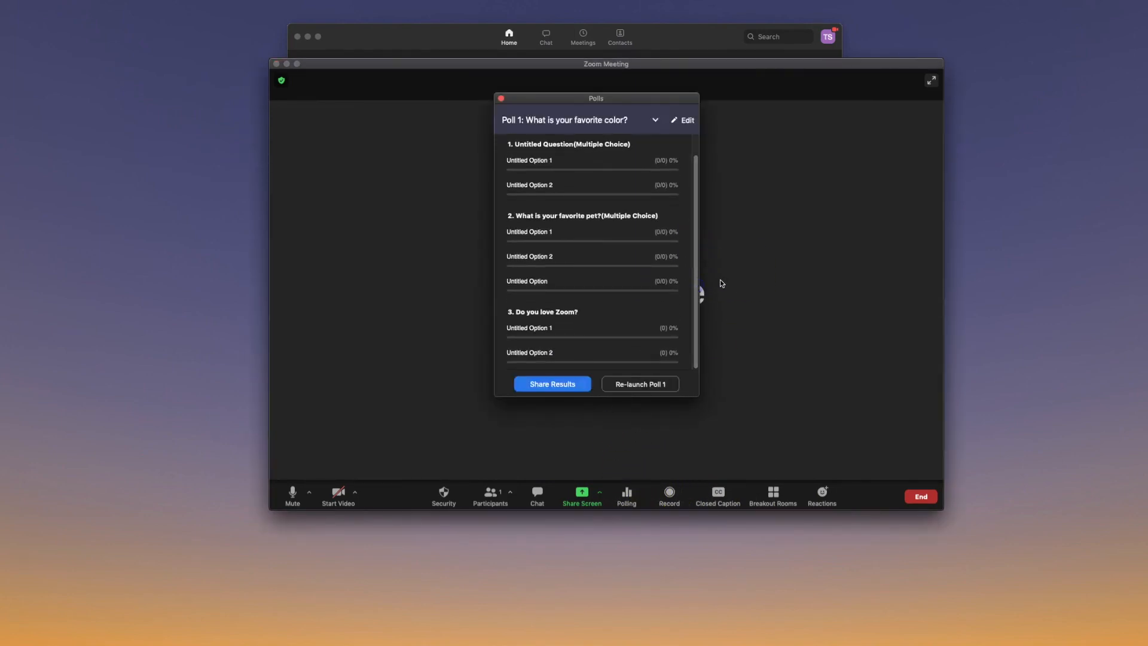
{"action": "left_click", "coordinate": [654, 119]}
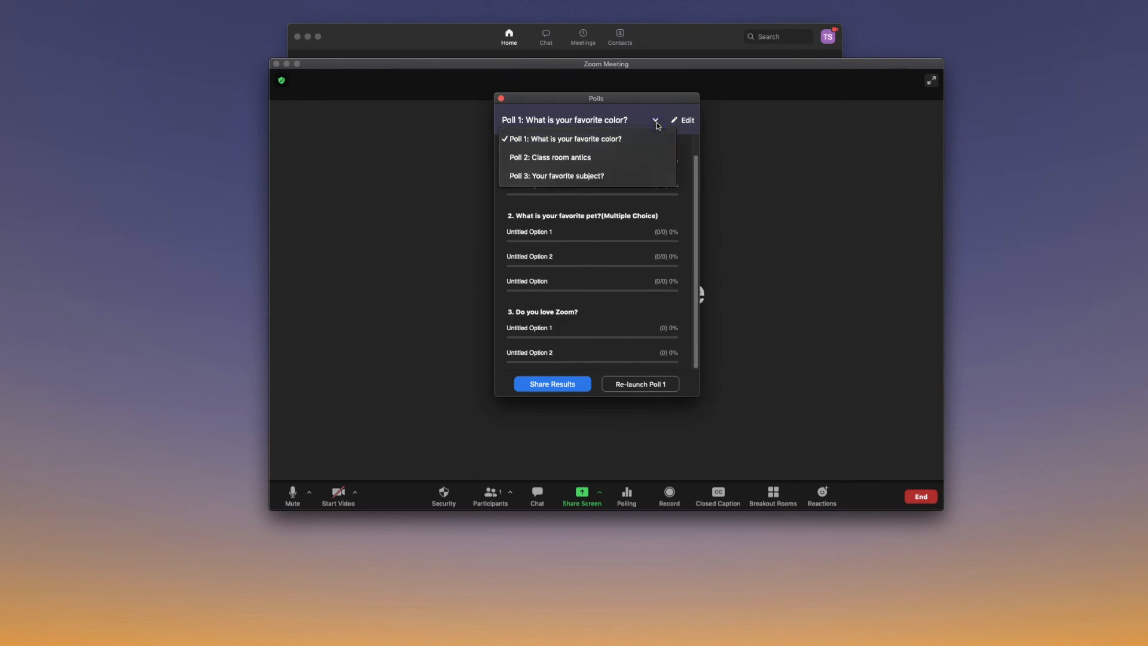
{"action": "left_click", "coordinate": [556, 176]}
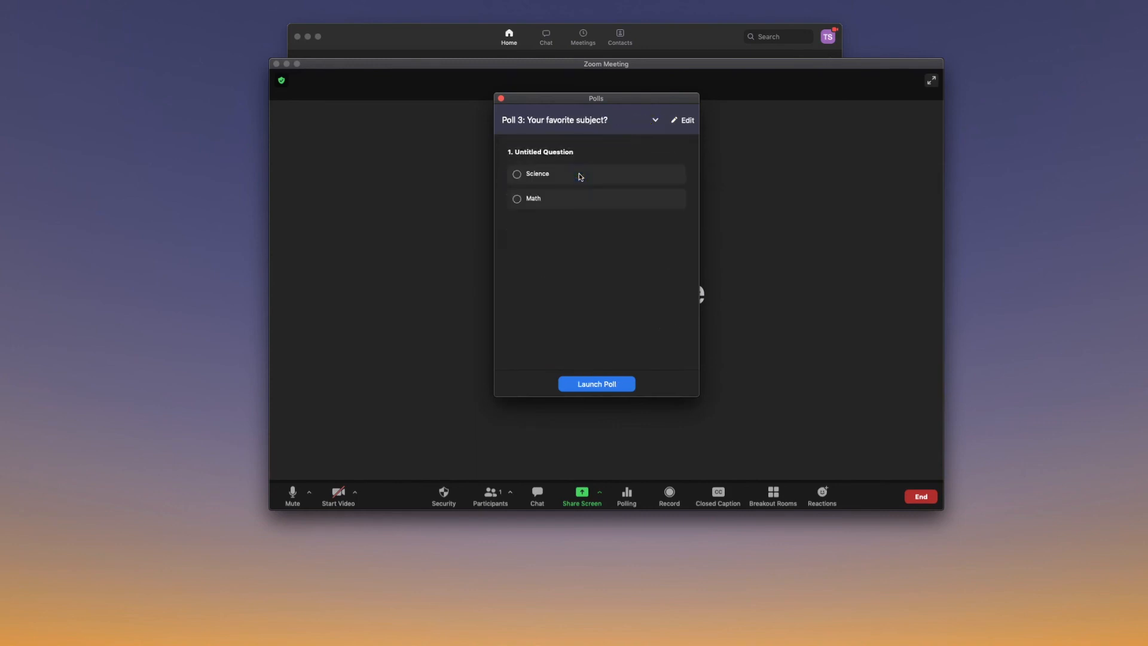
{"action": "mouse_move", "coordinate": [567, 154]}
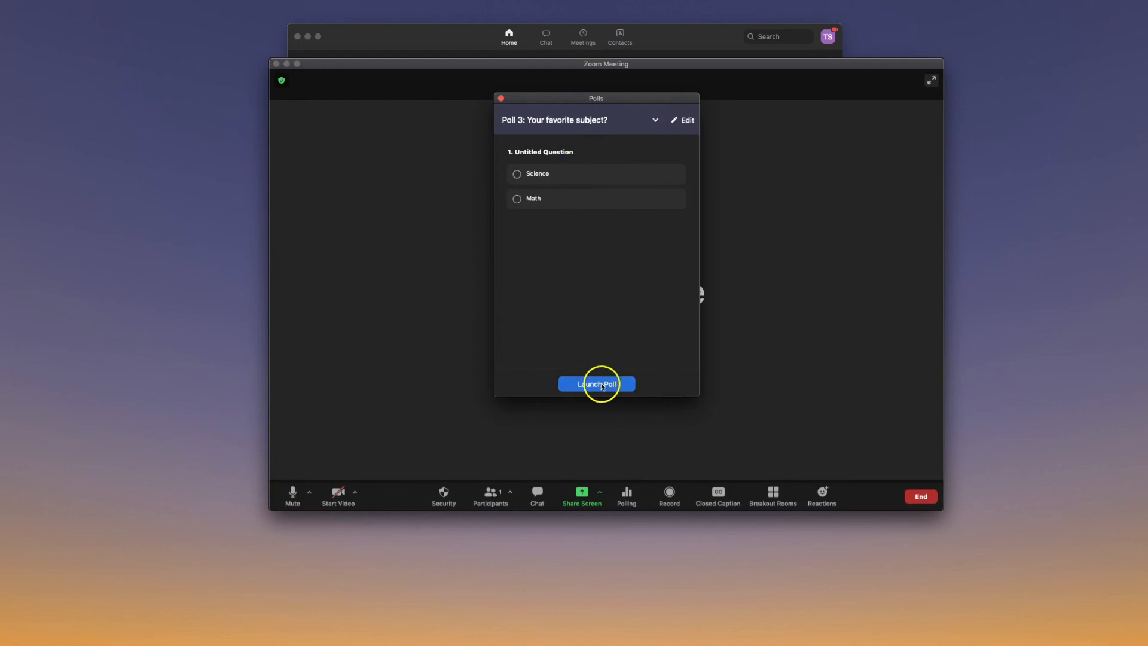
- Launch the poll, end it, and share its results with attendees
{"action": "left_click", "coordinate": [595, 384]}
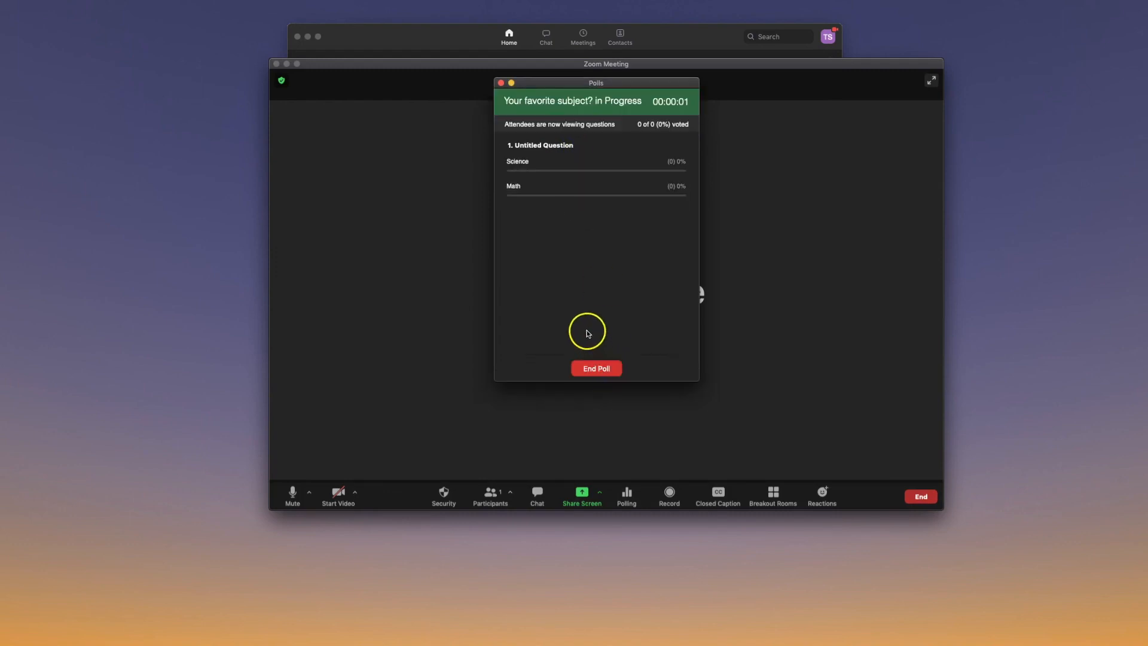
{"action": "mouse_move", "coordinate": [523, 170]}
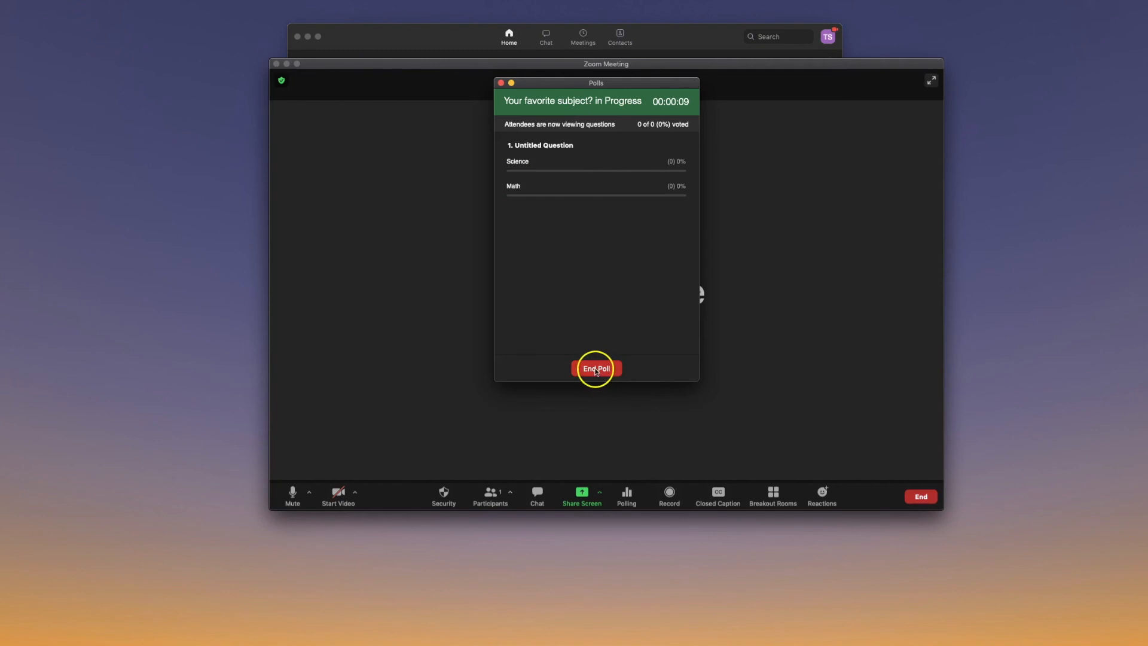
{"action": "left_click", "coordinate": [595, 369]}
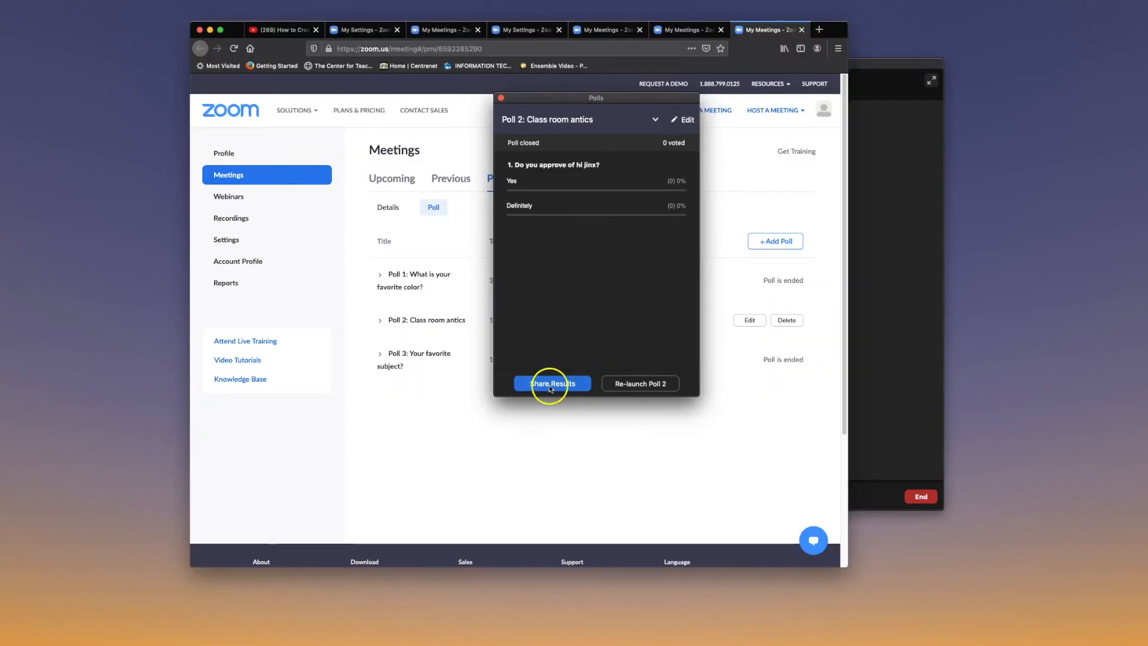
{"action": "left_click", "coordinate": [551, 382]}
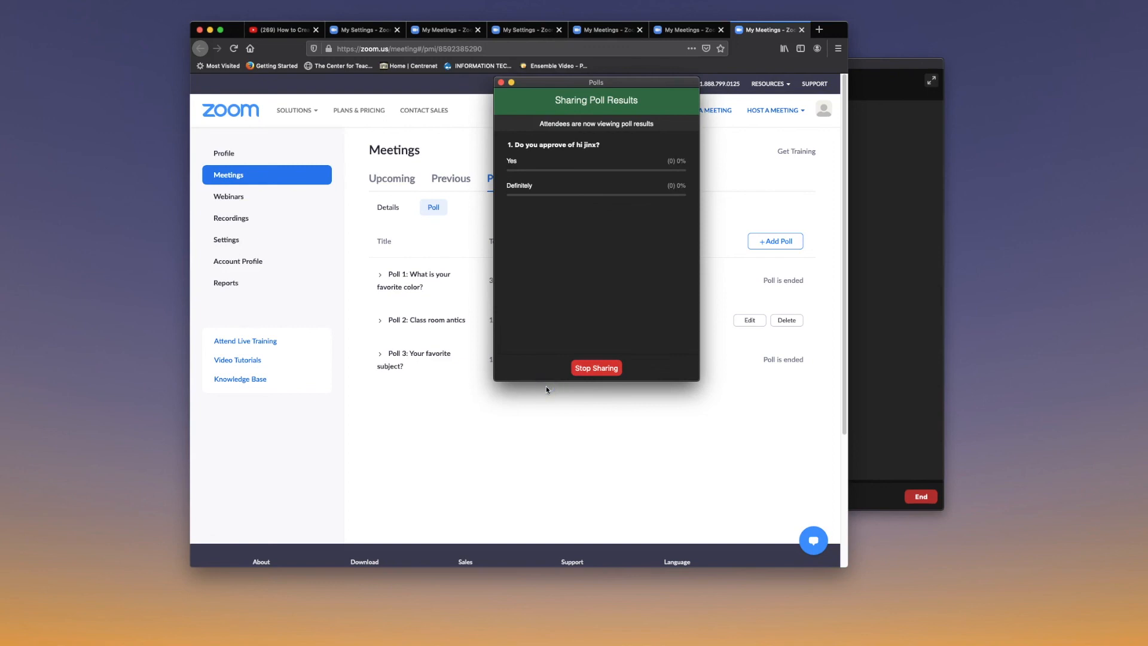